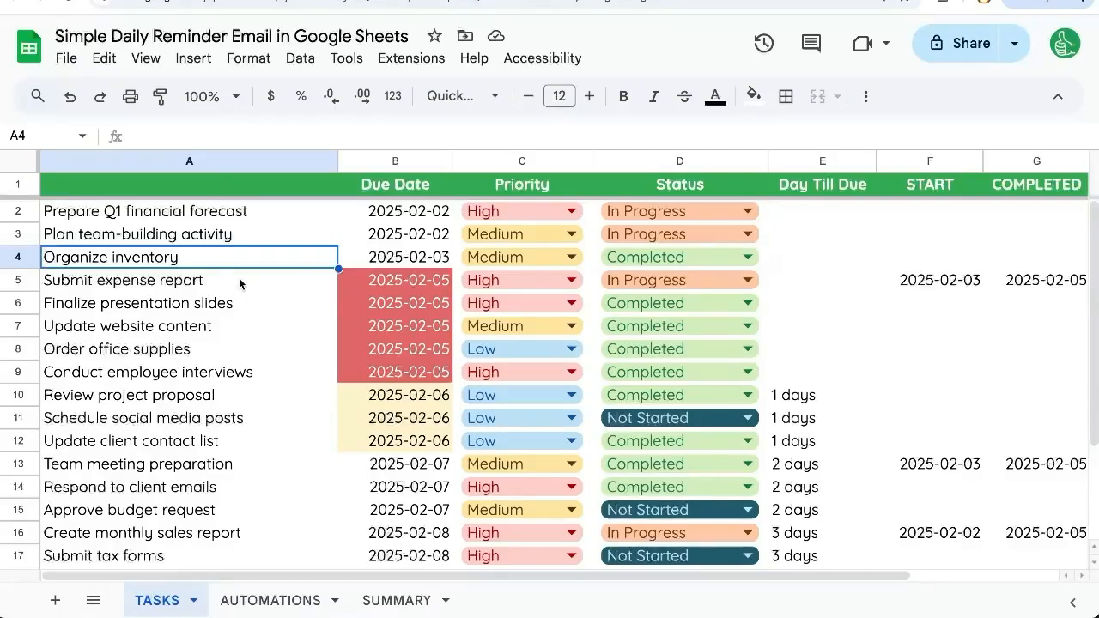
pyautogui.moveTo(255, 241)
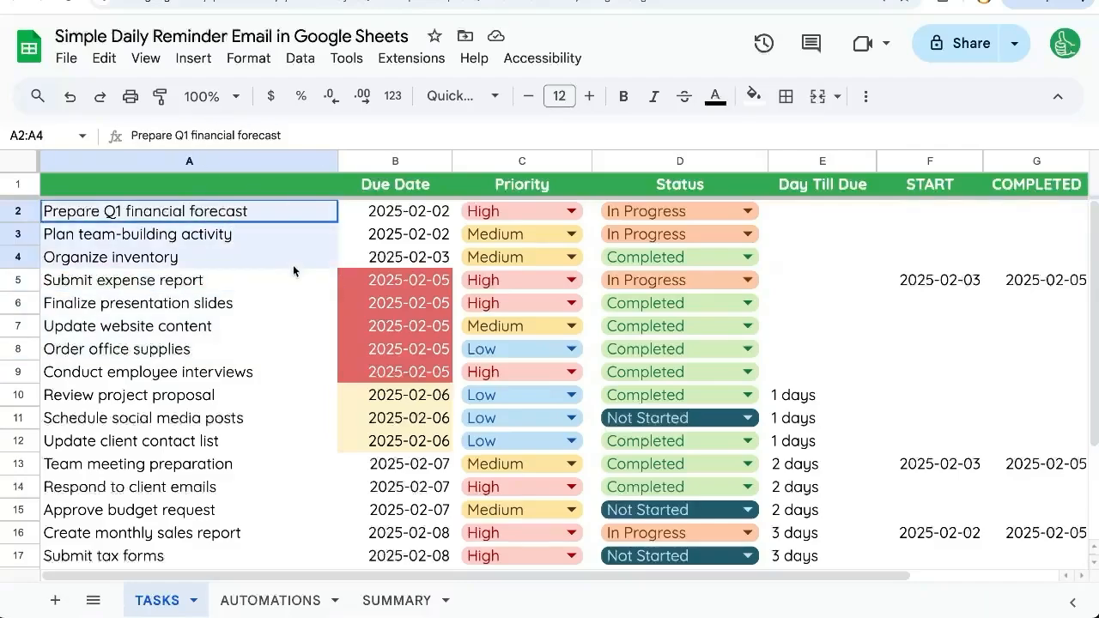
# - Rename the starter function from myFunction to sendReminder
pyautogui.moveTo(189, 258); pyautogui.dragTo(189, 280)
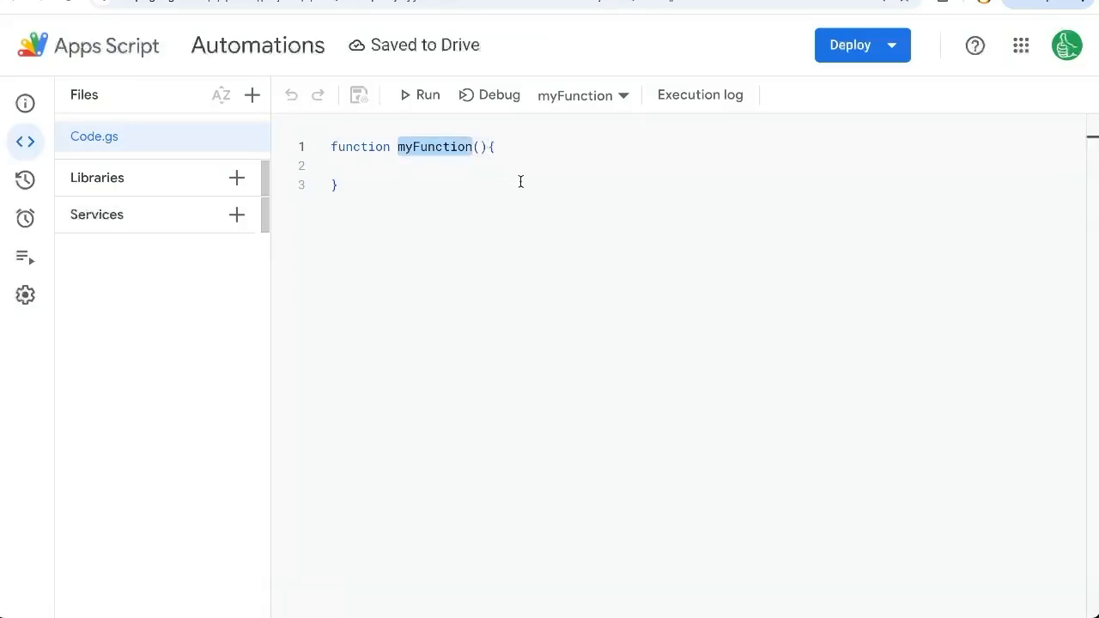
pyautogui.write('send')
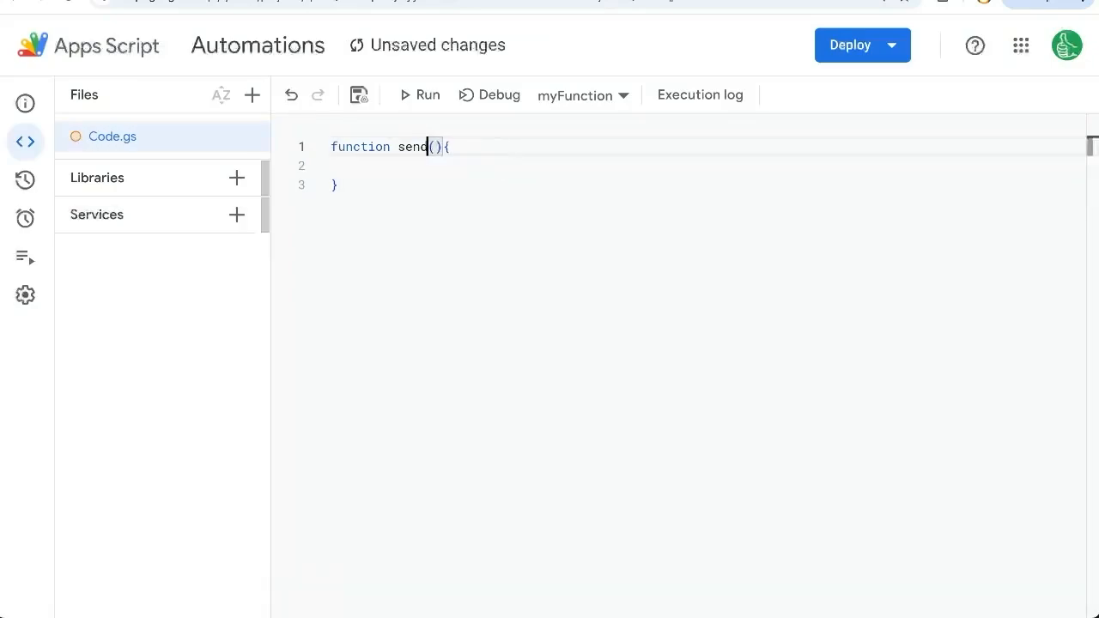
pyautogui.write('Reminder')
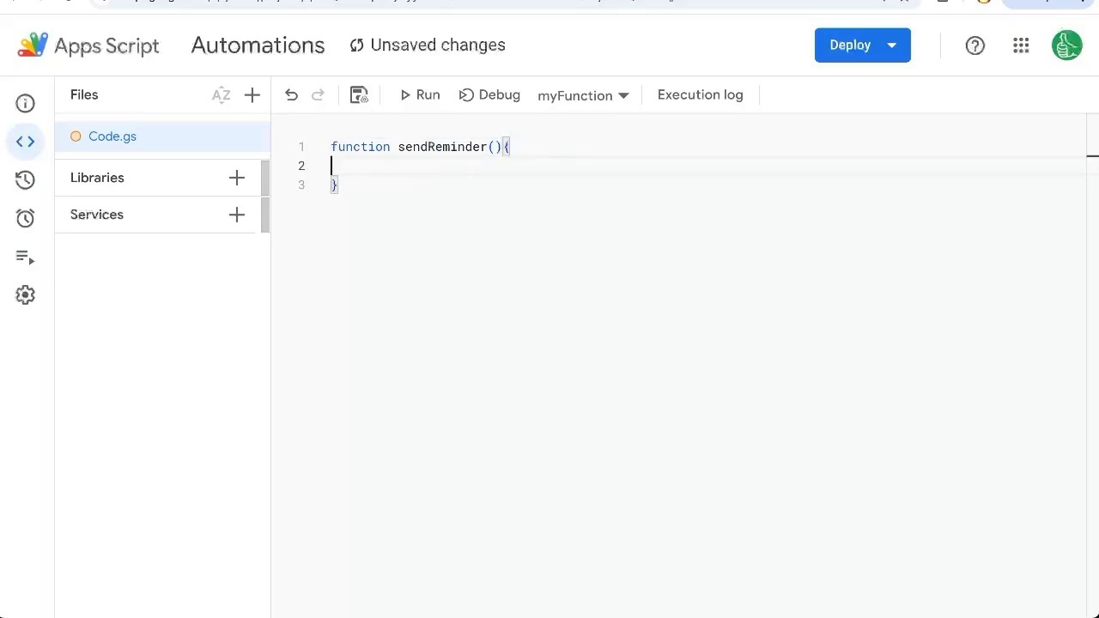
# - Store Session.getActiveUser().getEmail() in var email, with a comment noting a fixed address alternative
pyautogui.write('var email = Session.getActiveUser(')
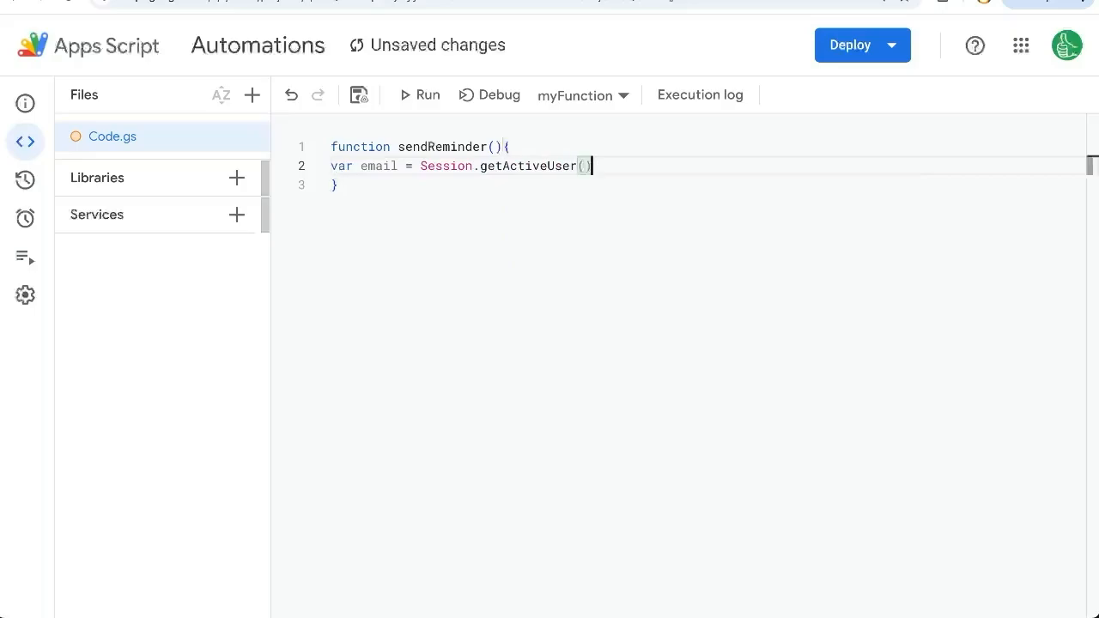
pyautogui.write('.getEmail()')
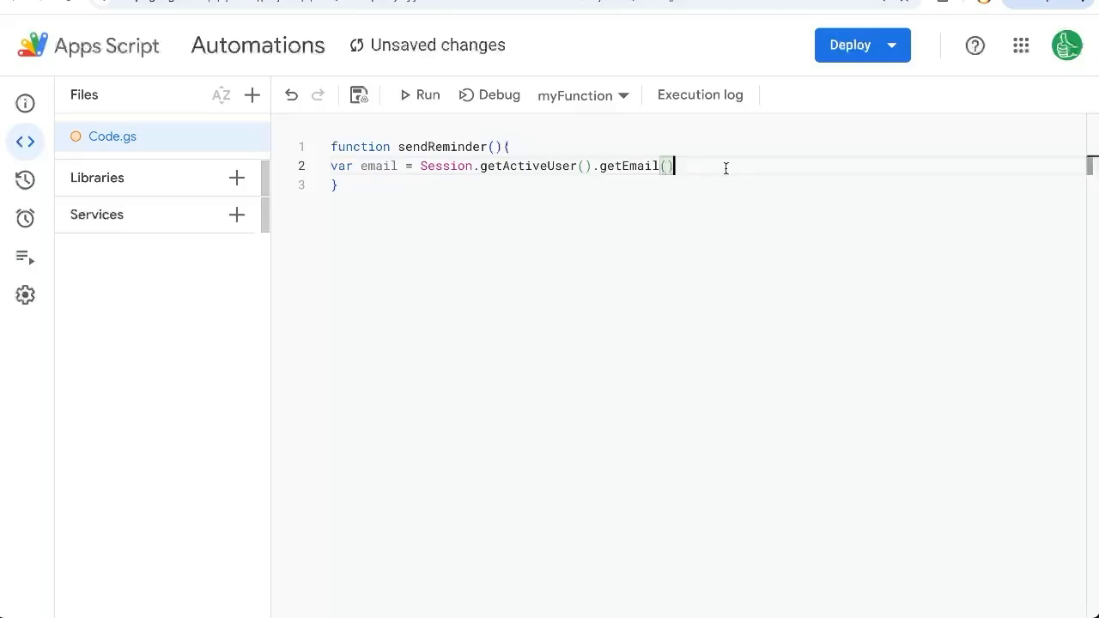
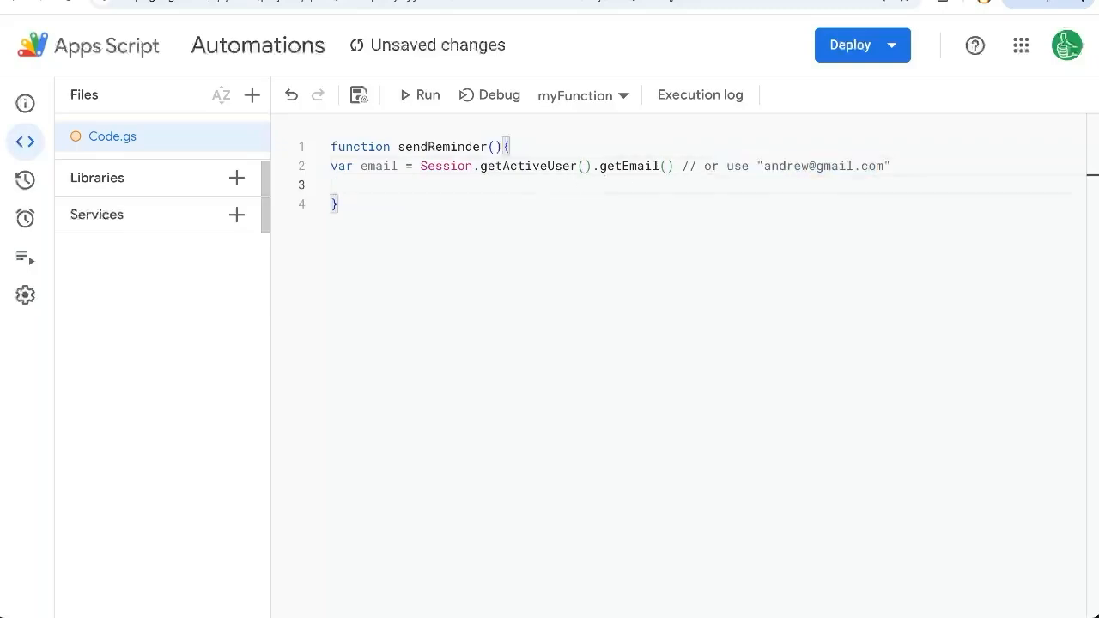
# - Get the spreadsheet URL via SpreadsheetApp.getActiveSpreadsheet().getUrl() and start a GmailApp.sendEmail call
pyautogui.write('G')
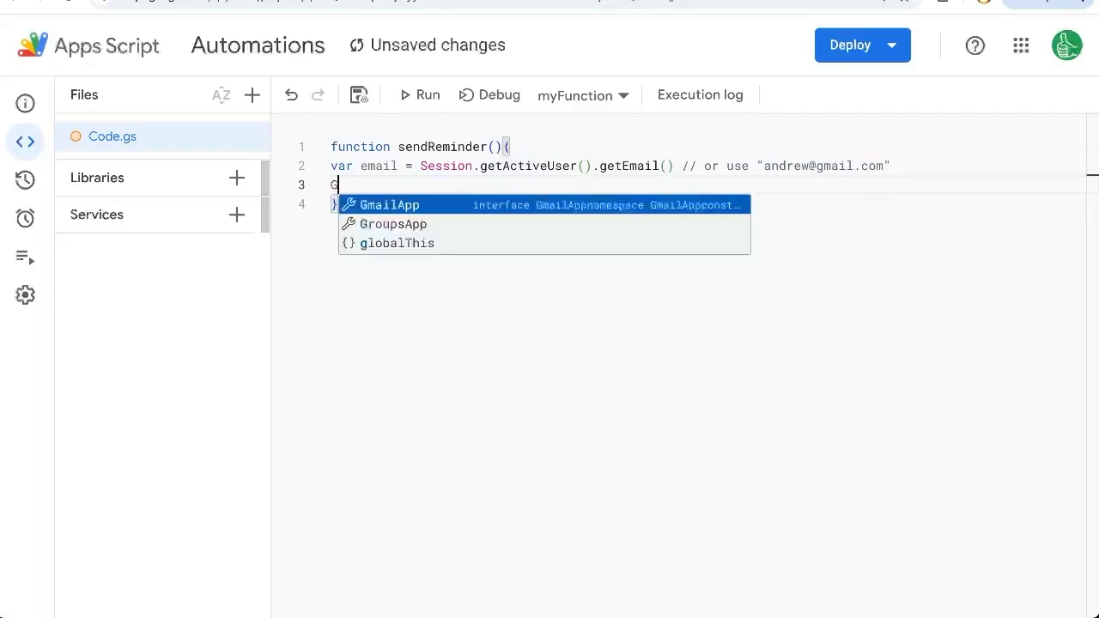
pyautogui.write('mailApp.send')
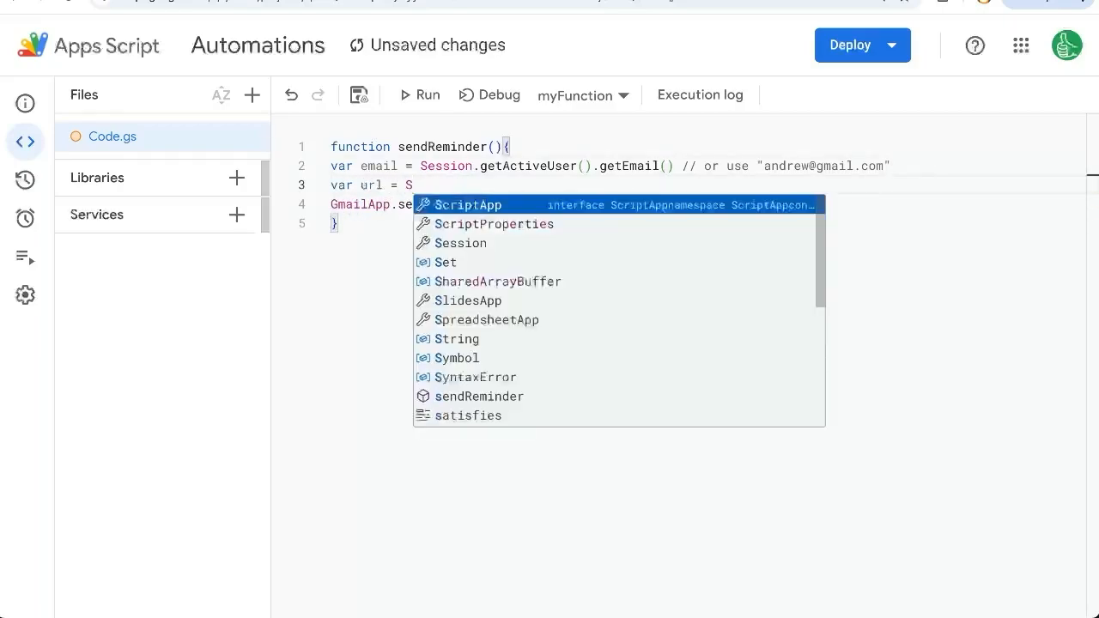
pyautogui.write('preadsheetApp.getActiveSpreadsheet(')
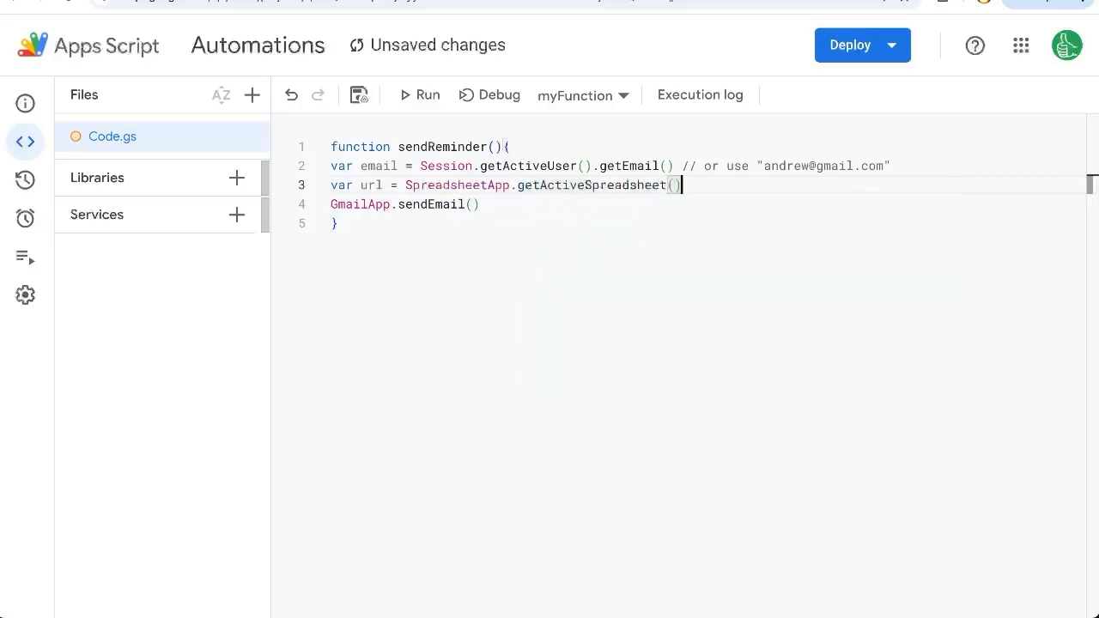
pyautogui.write('.getUrl()')
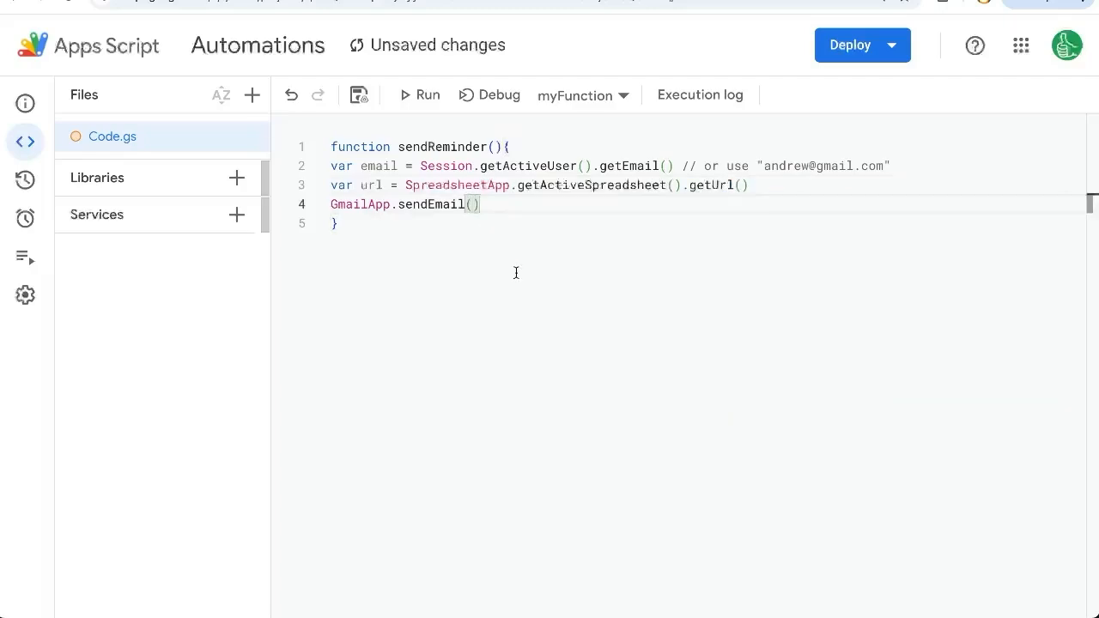
# - Email the address with subject 'Check This Sheet' and body 'Check this tasks list: ' + url
pyautogui.write('email')
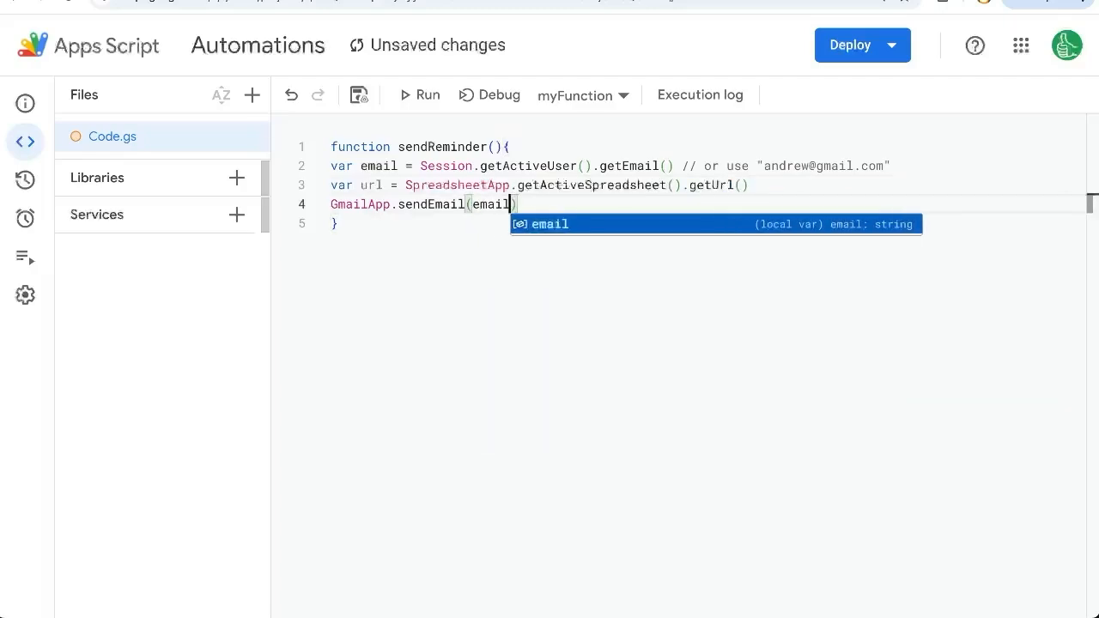
pyautogui.write(',"Check This Sheet",""')
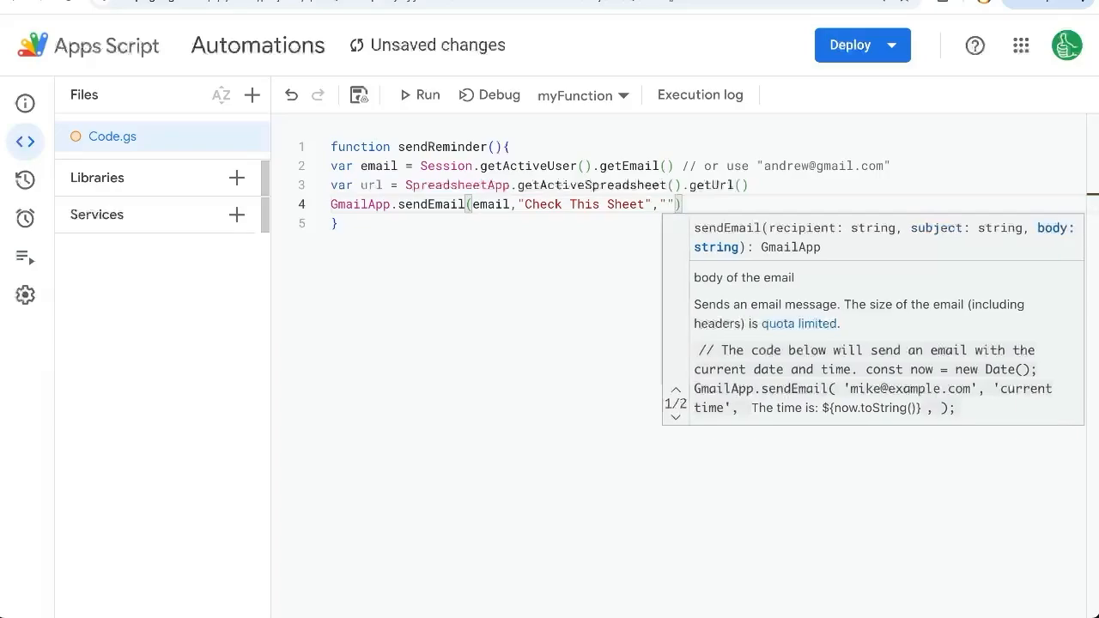
pyautogui.write('Check this tas')
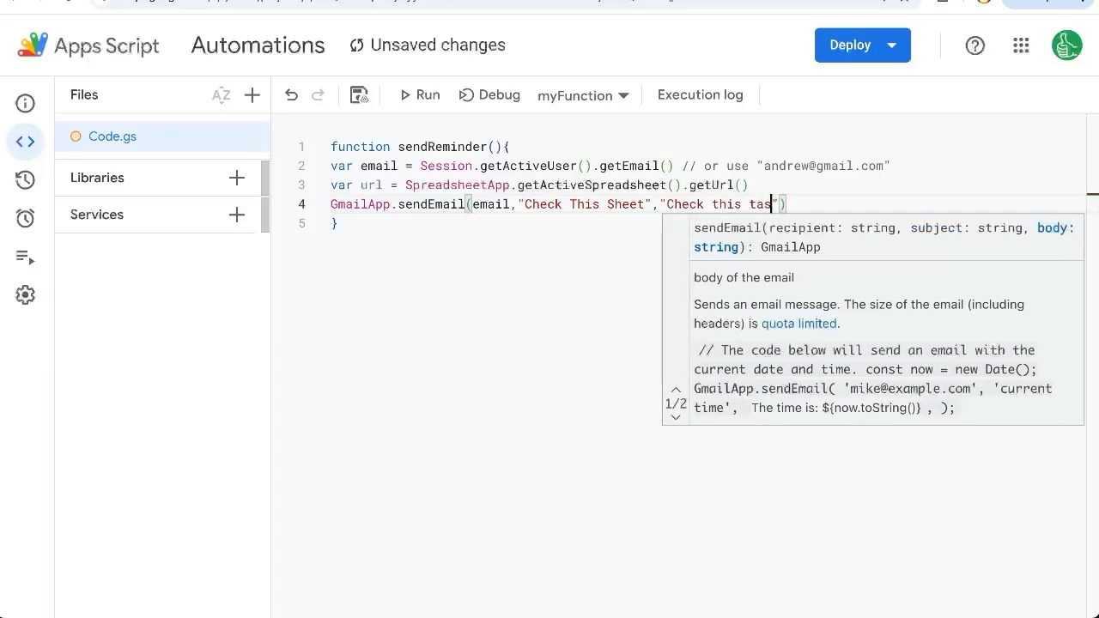
pyautogui.write('ks list: " +')
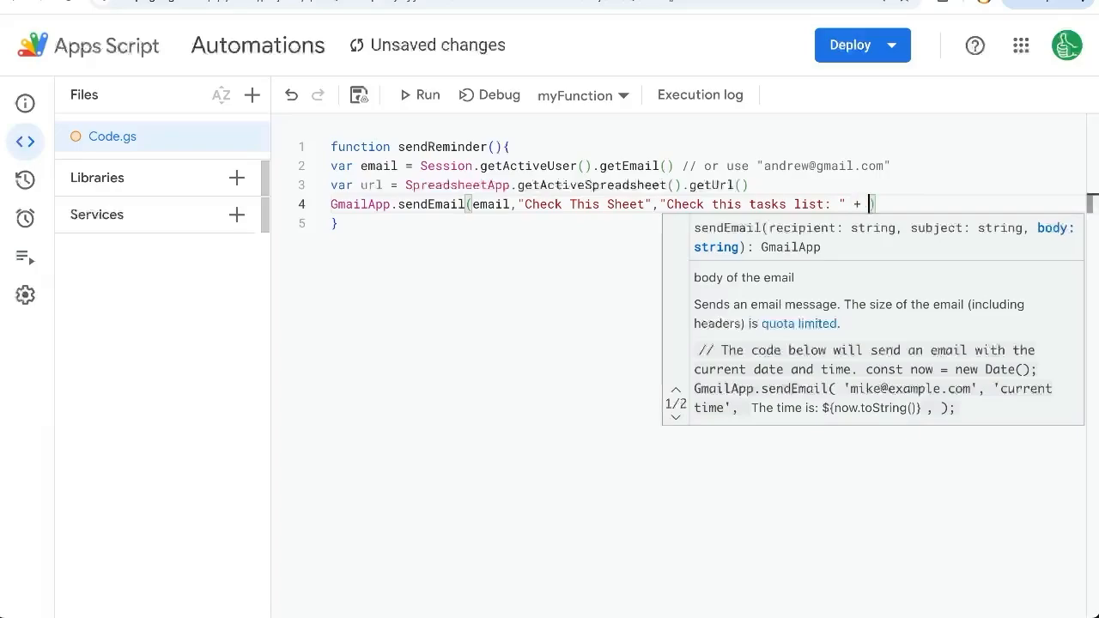
pyautogui.write('url')
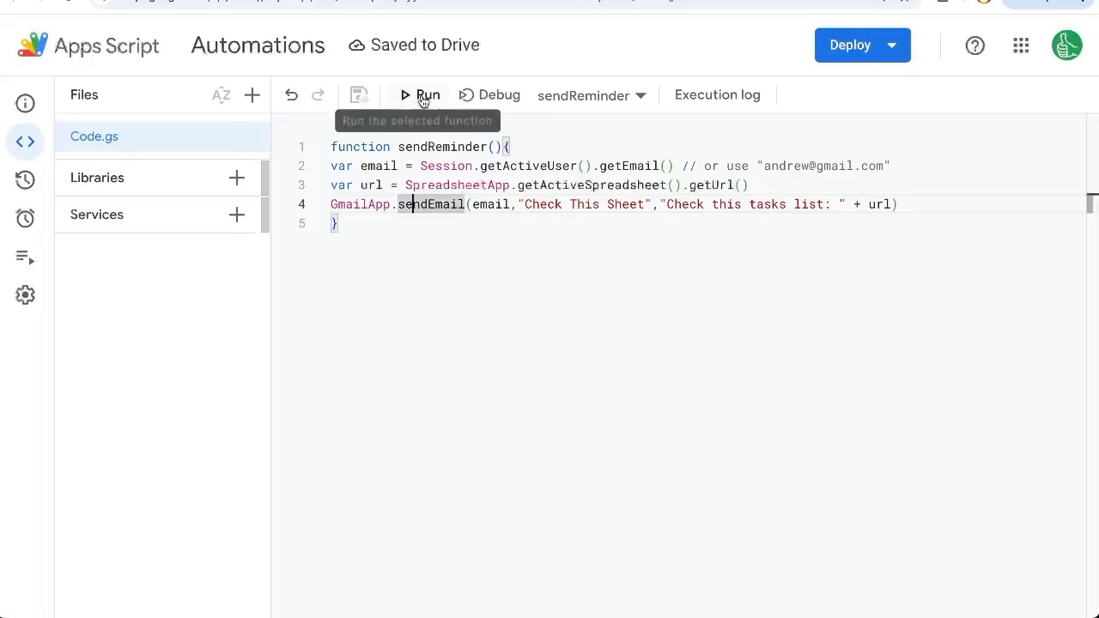
pyautogui.moveTo(428, 96)
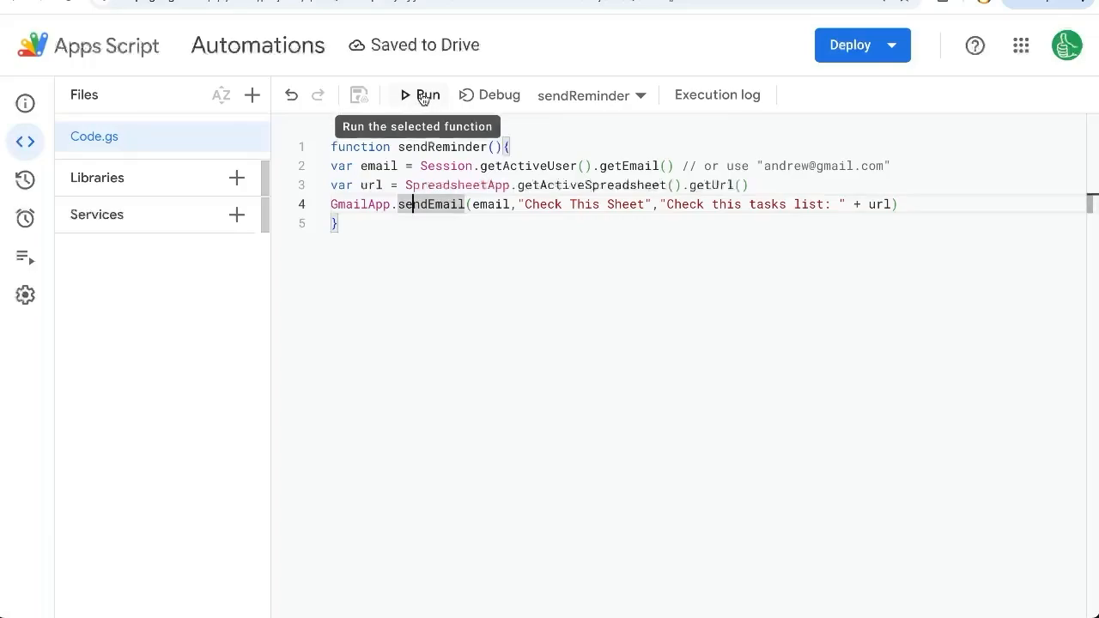
# - Run sendReminder and review the permissions the script requests
pyautogui.click(415, 95)
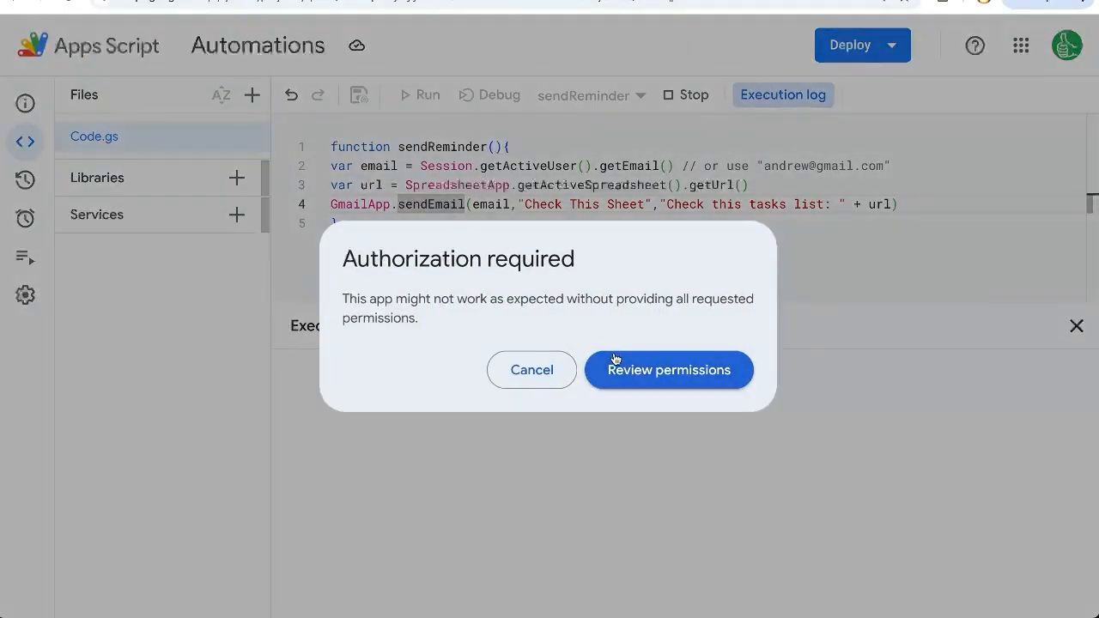
pyautogui.moveTo(635, 369)
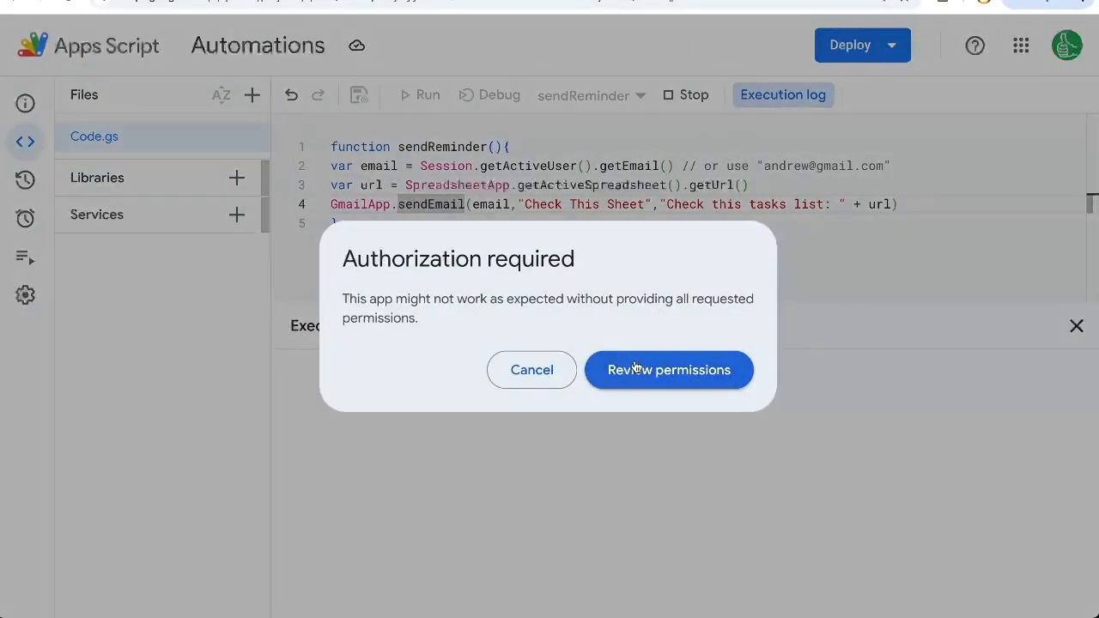
pyautogui.click(668, 369)
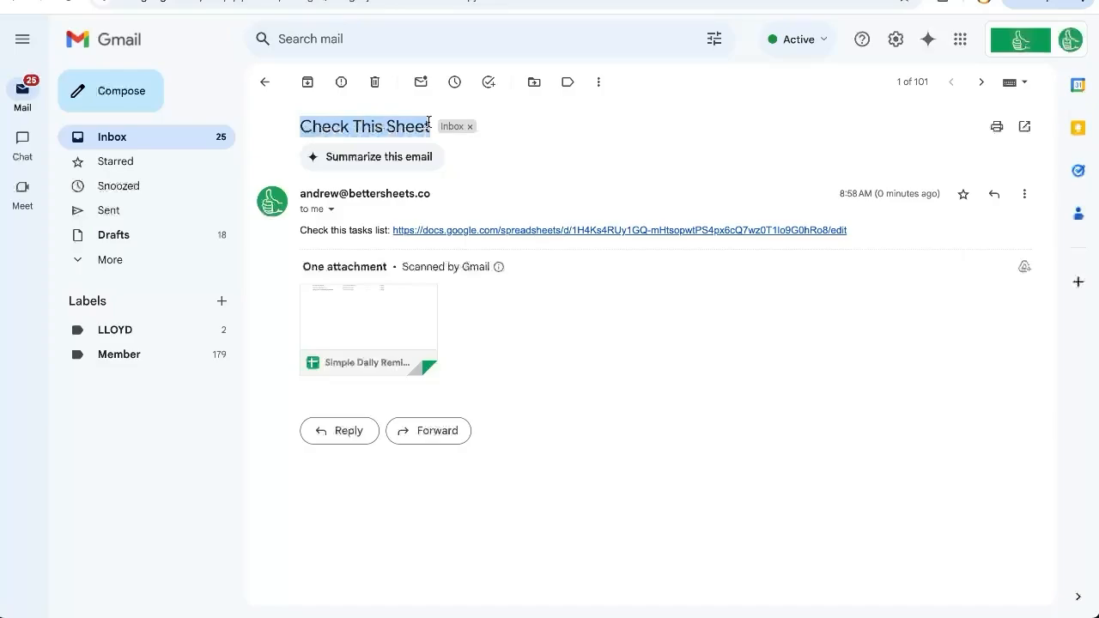
pyautogui.moveTo(337, 226)
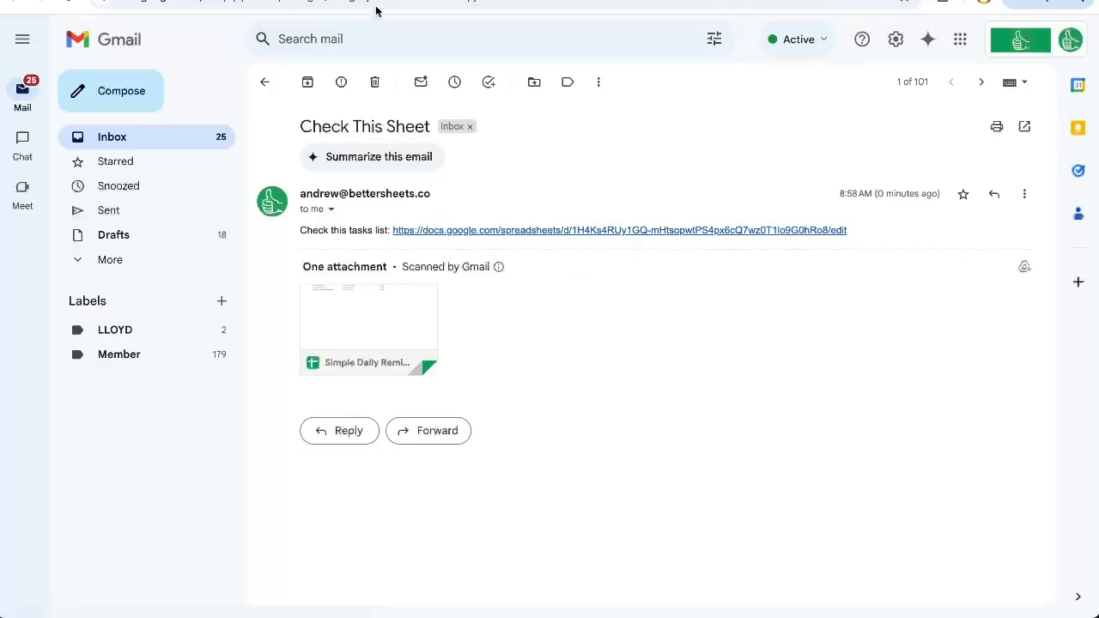
pyautogui.moveTo(433, 231)
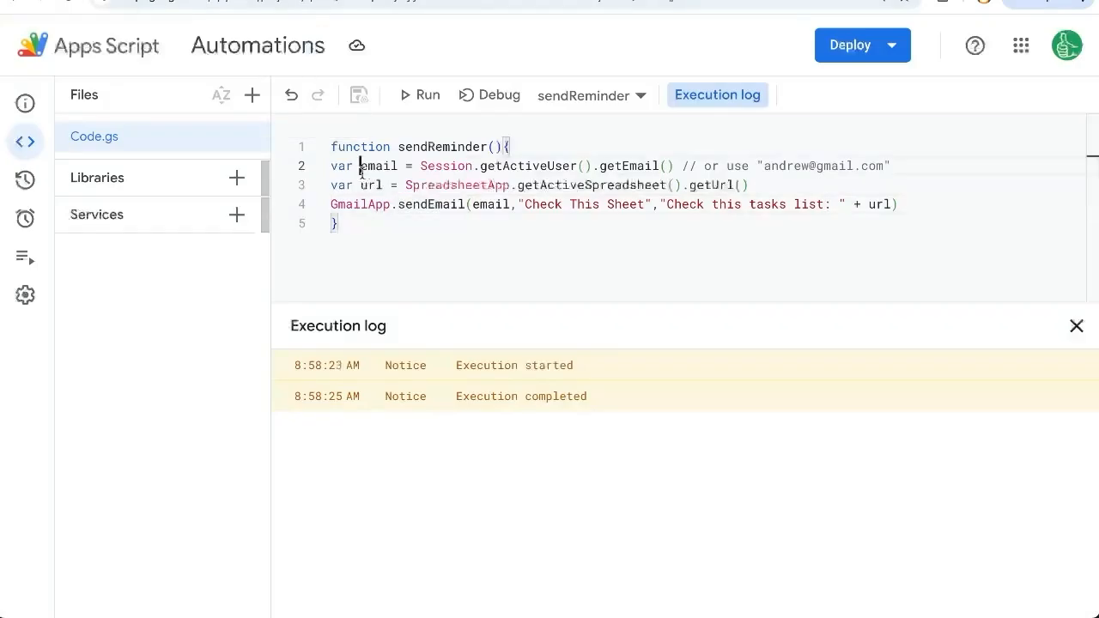
# - Start a new trigger for sendReminder from the project's Triggers page
pyautogui.click(24, 218)
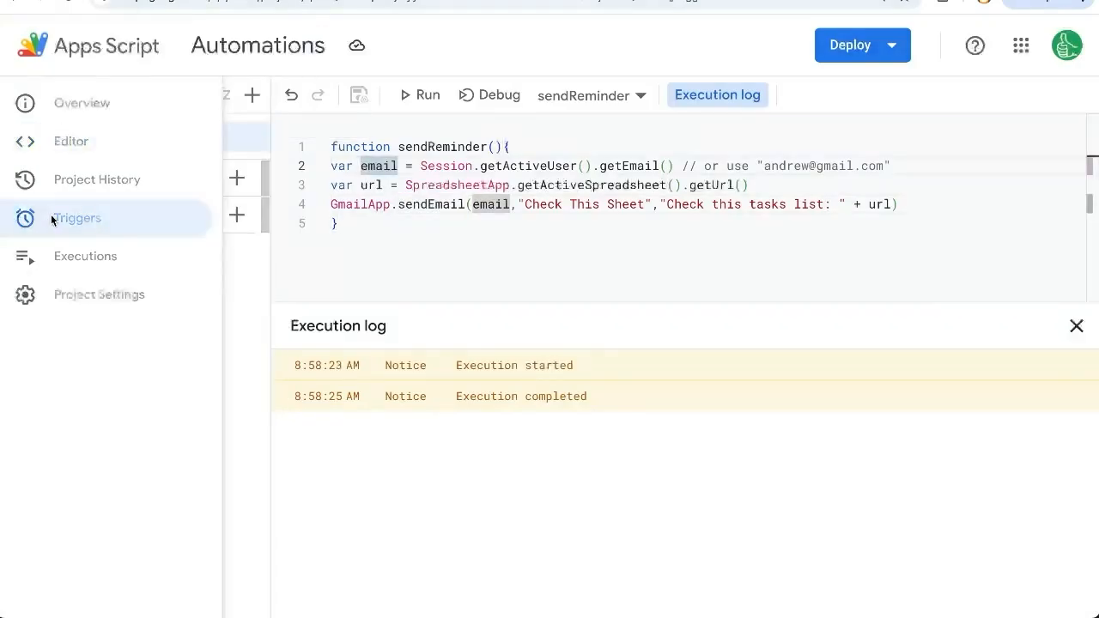
pyautogui.click(75, 216)
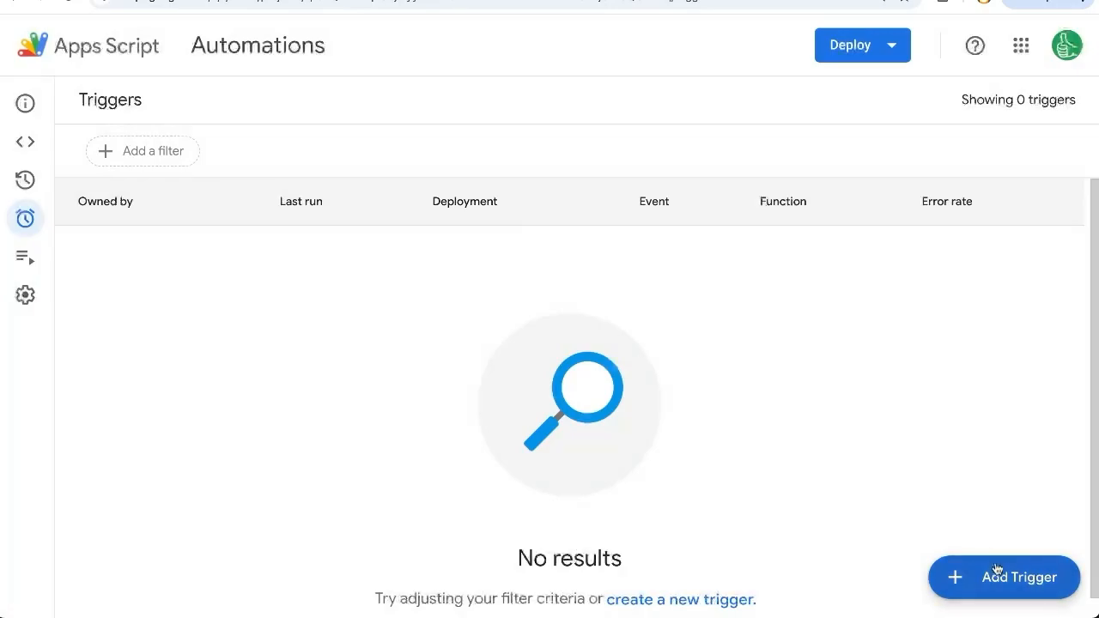
pyautogui.click(1003, 577)
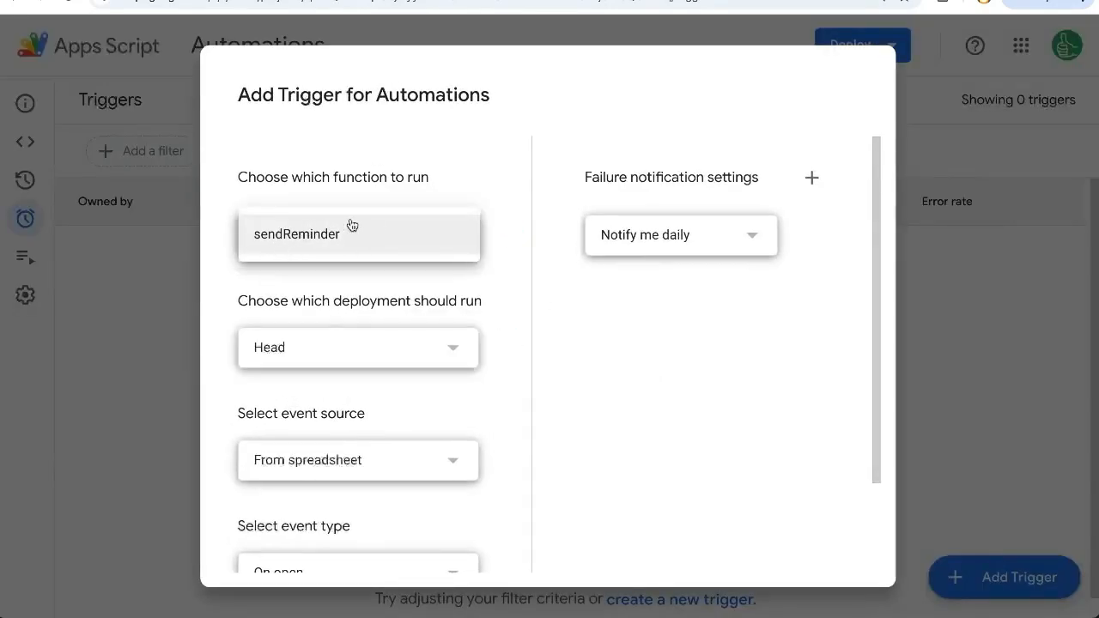
pyautogui.moveTo(443, 234)
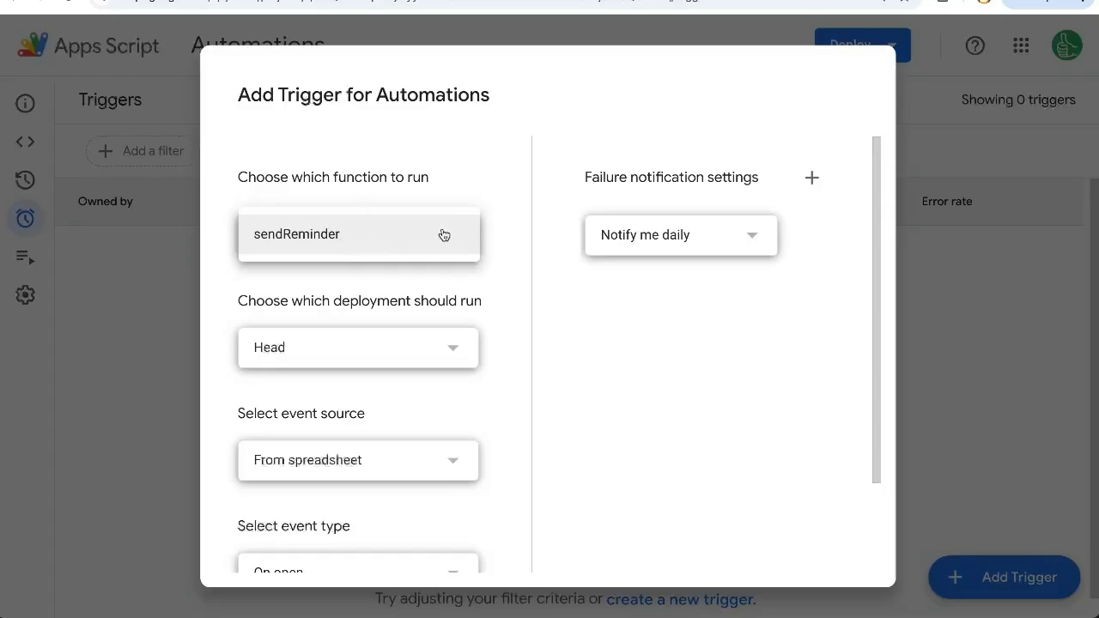
# - Save a time-driven Day timer trigger running sendReminder between 5am and 6am
pyautogui.scroll(-3)
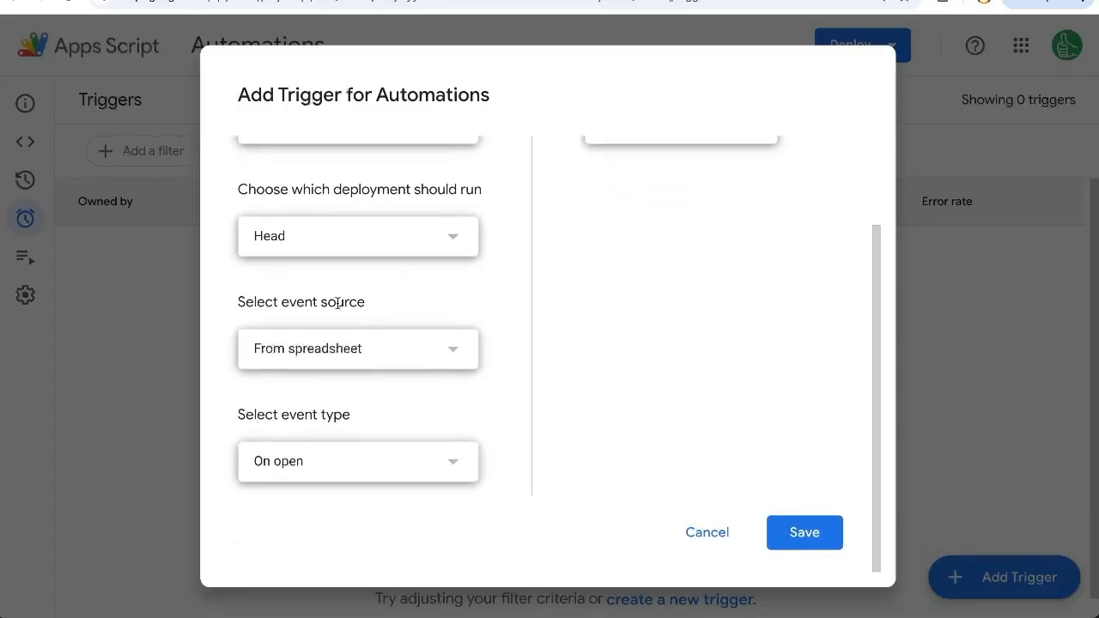
pyautogui.click(357, 348)
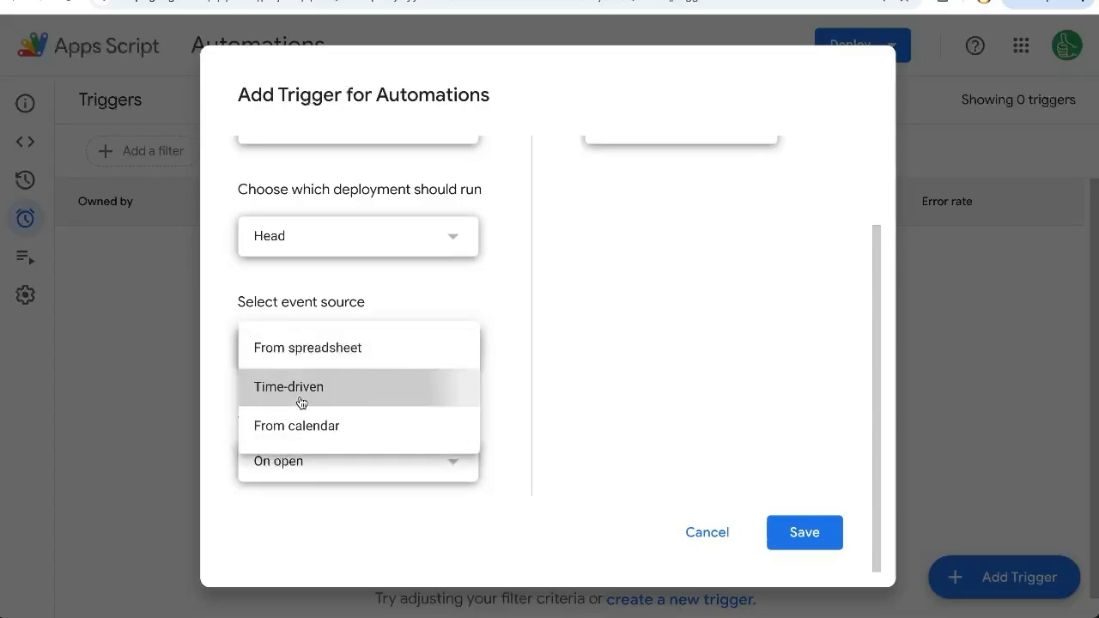
pyautogui.click(288, 386)
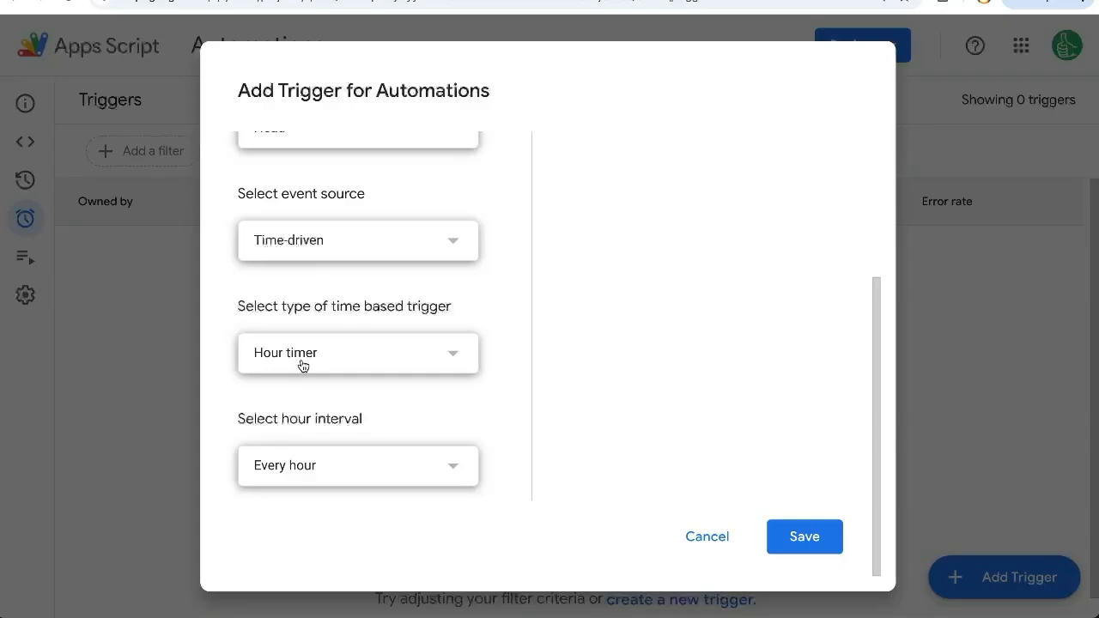
pyautogui.click(357, 354)
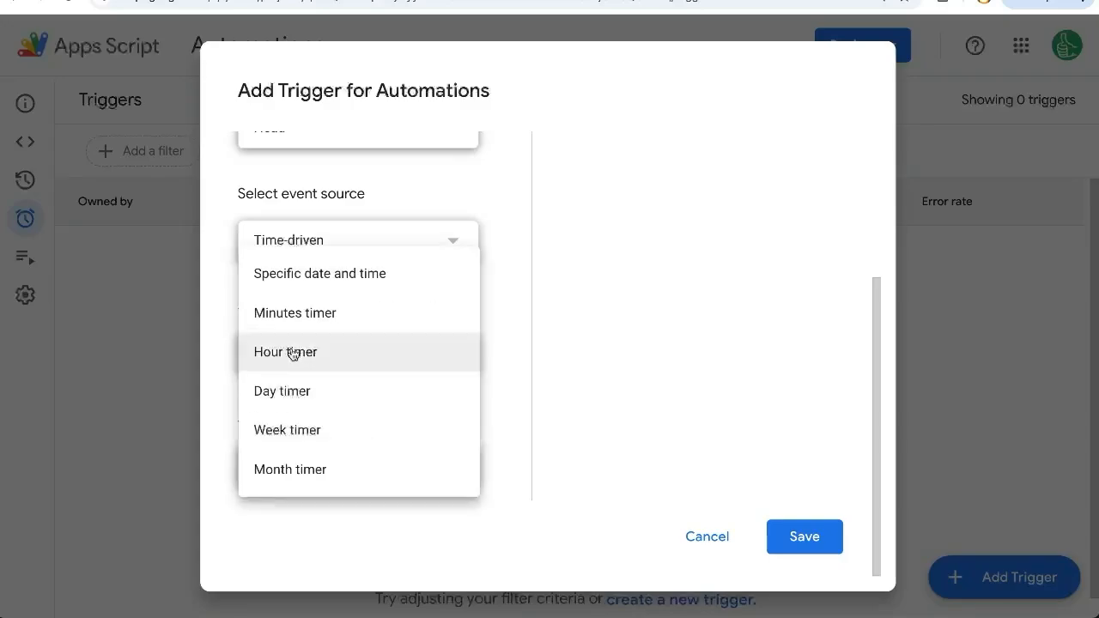
pyautogui.click(281, 392)
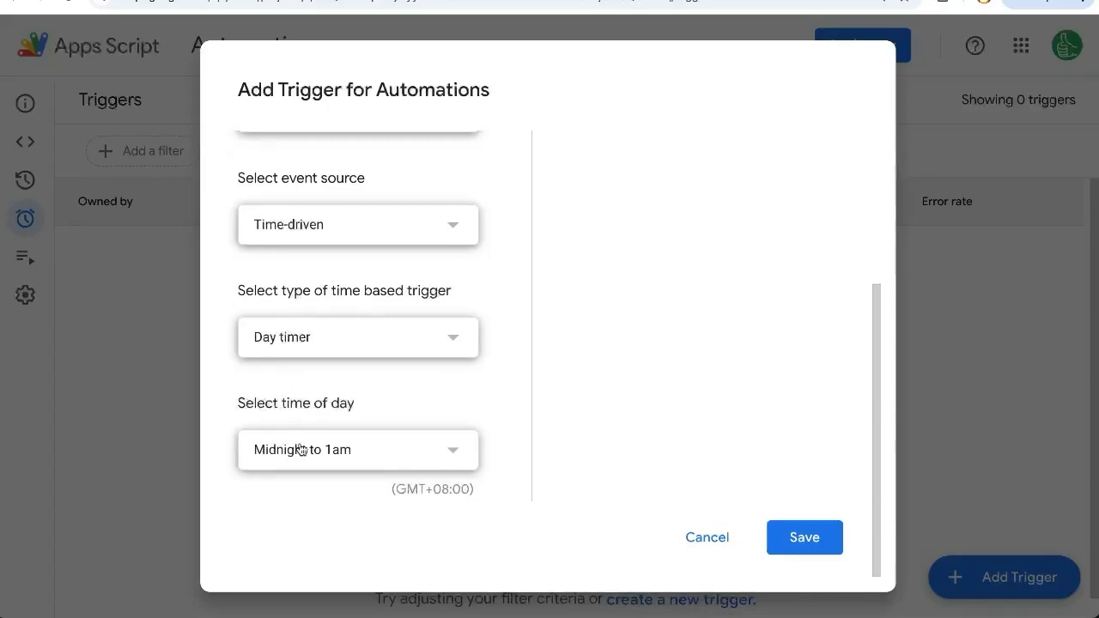
pyautogui.click(358, 450)
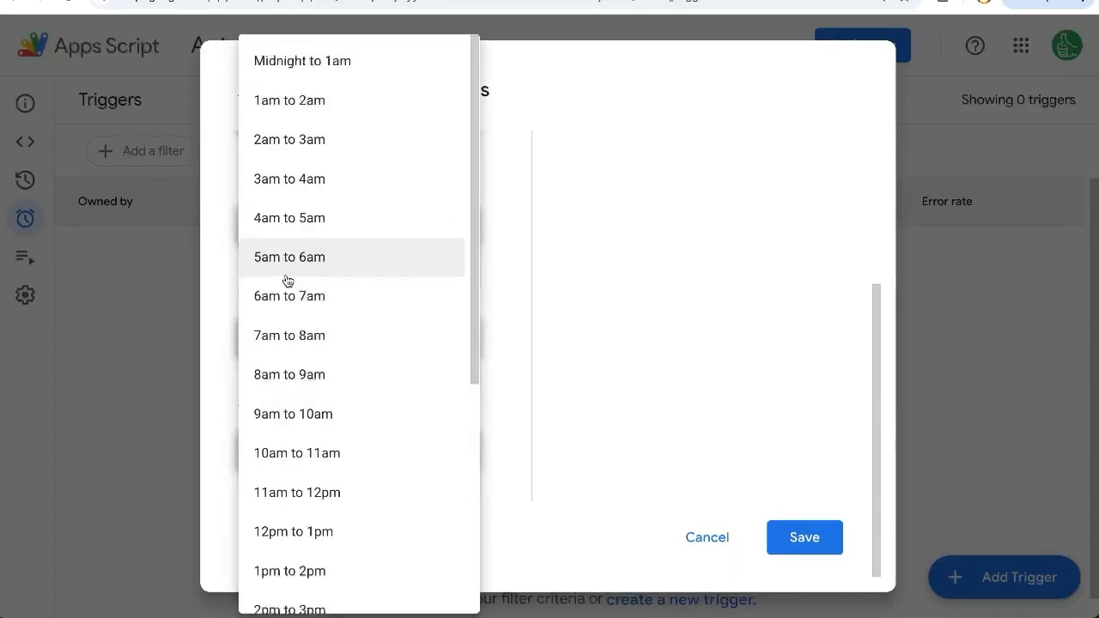
pyautogui.click(288, 258)
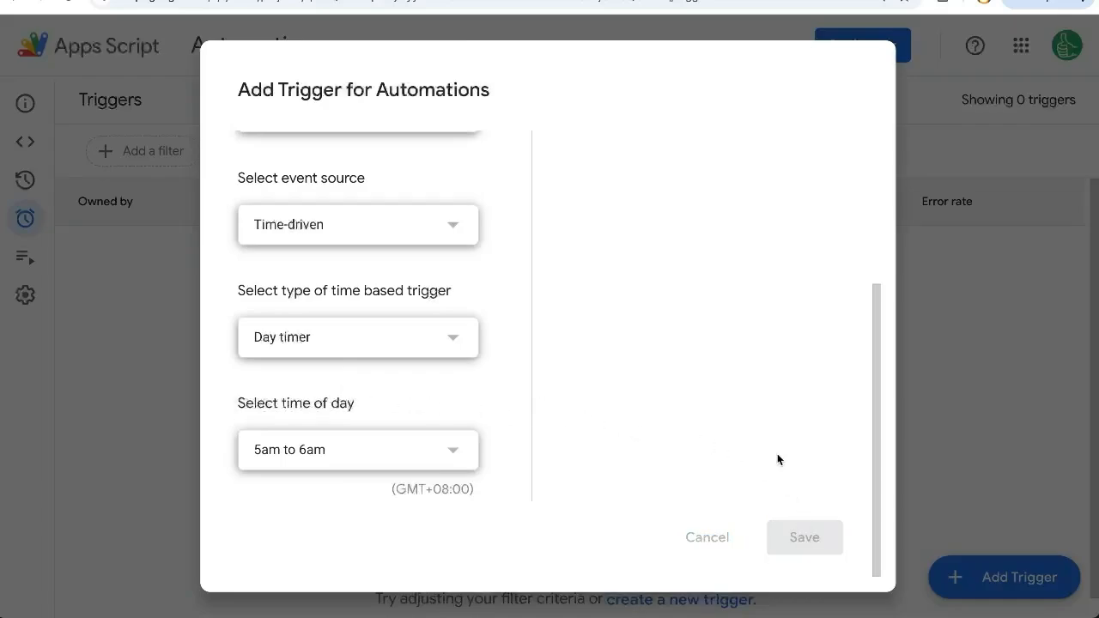
pyautogui.moveTo(755, 416)
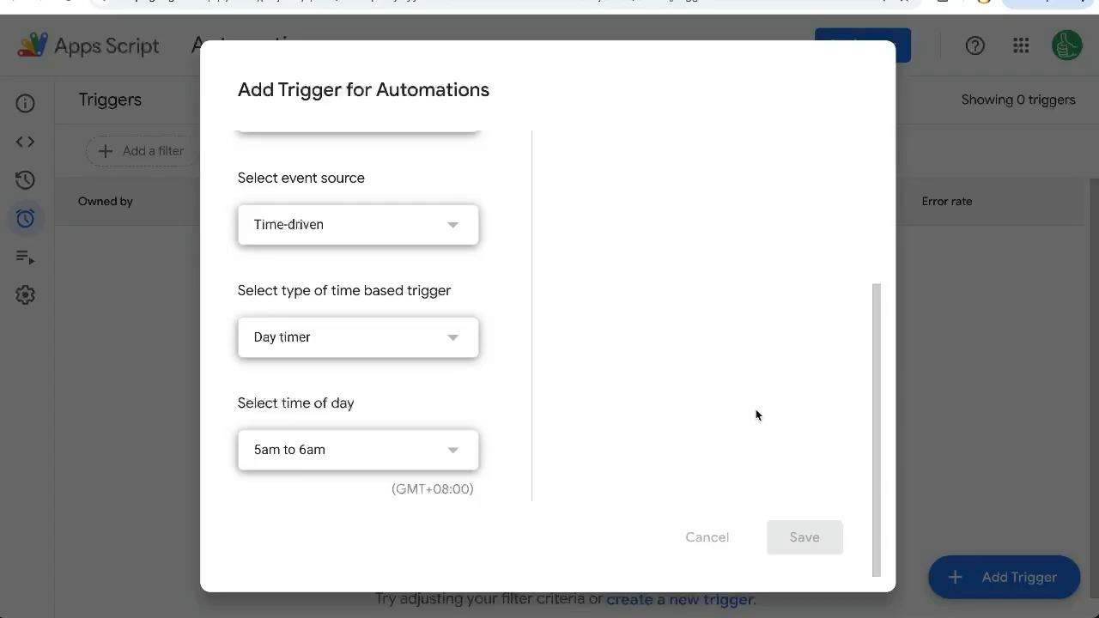
pyautogui.click(803, 535)
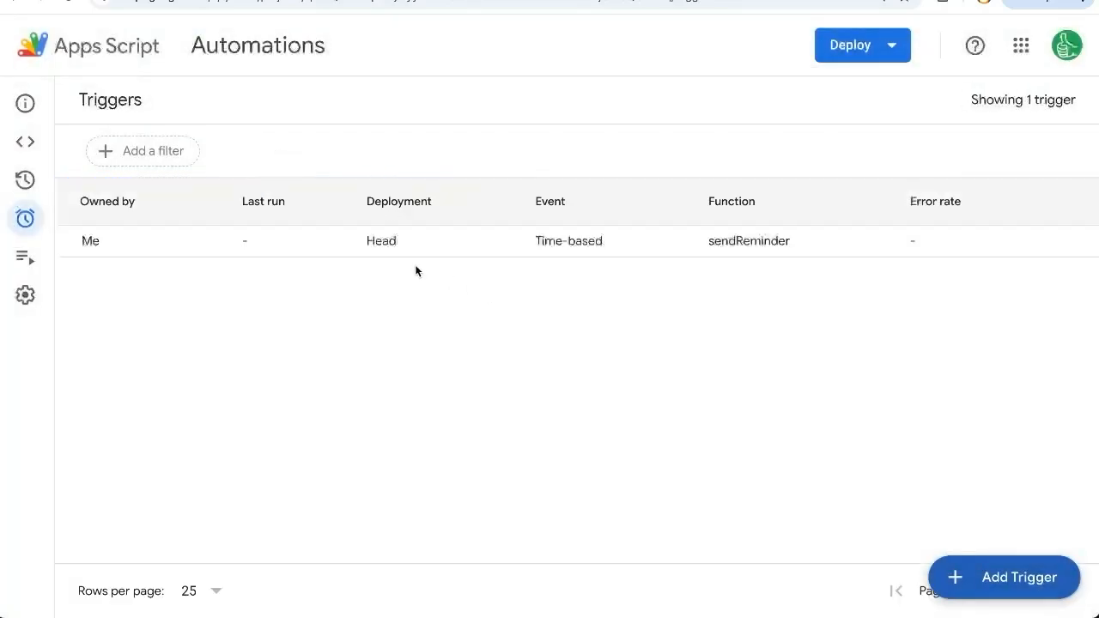
pyautogui.moveTo(920, 247)
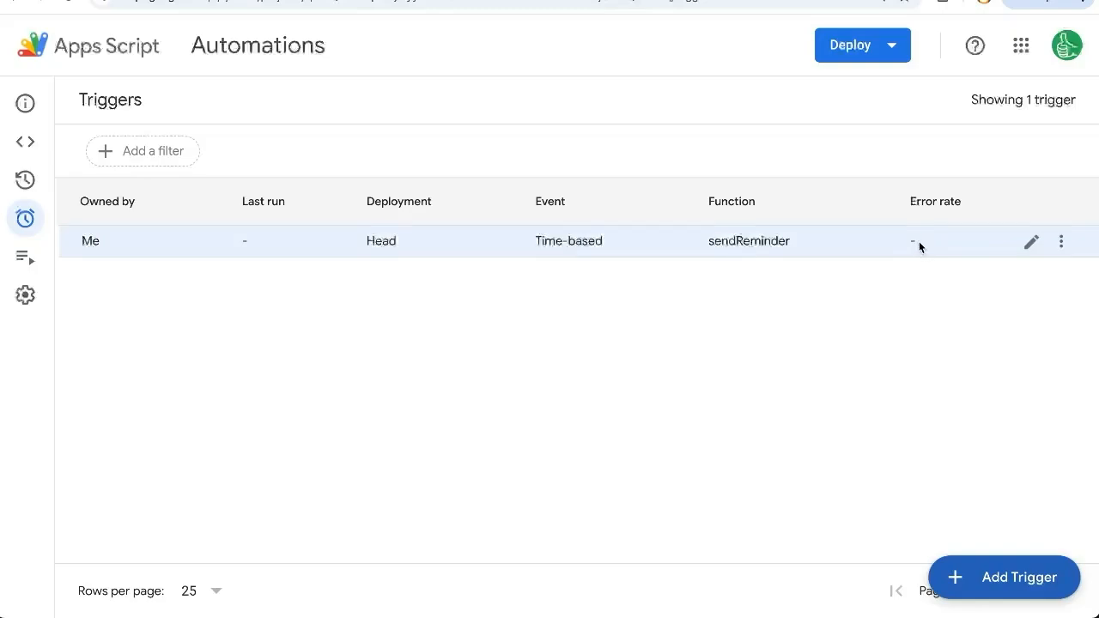
pyautogui.moveTo(992, 256)
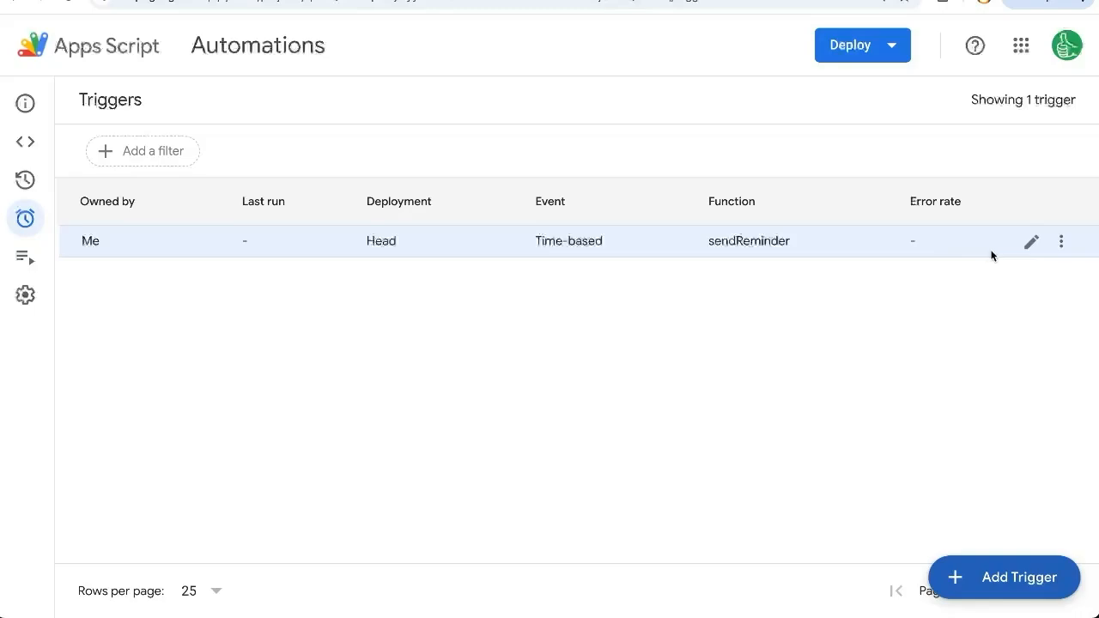
pyautogui.moveTo(1030, 241)
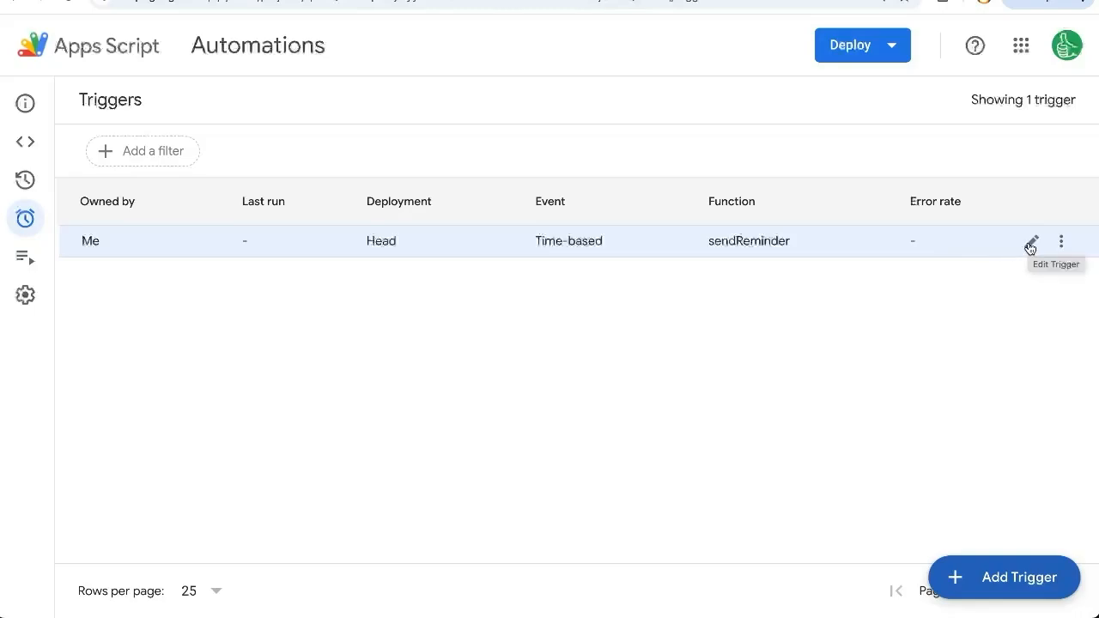
pyautogui.moveTo(1061, 244)
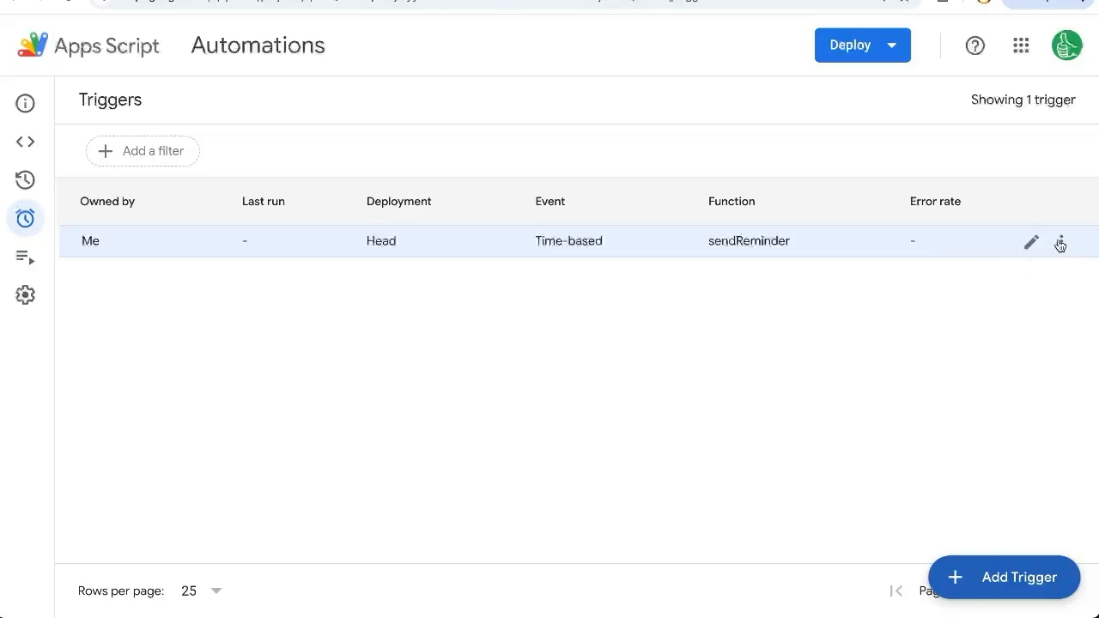
pyautogui.click(1061, 241)
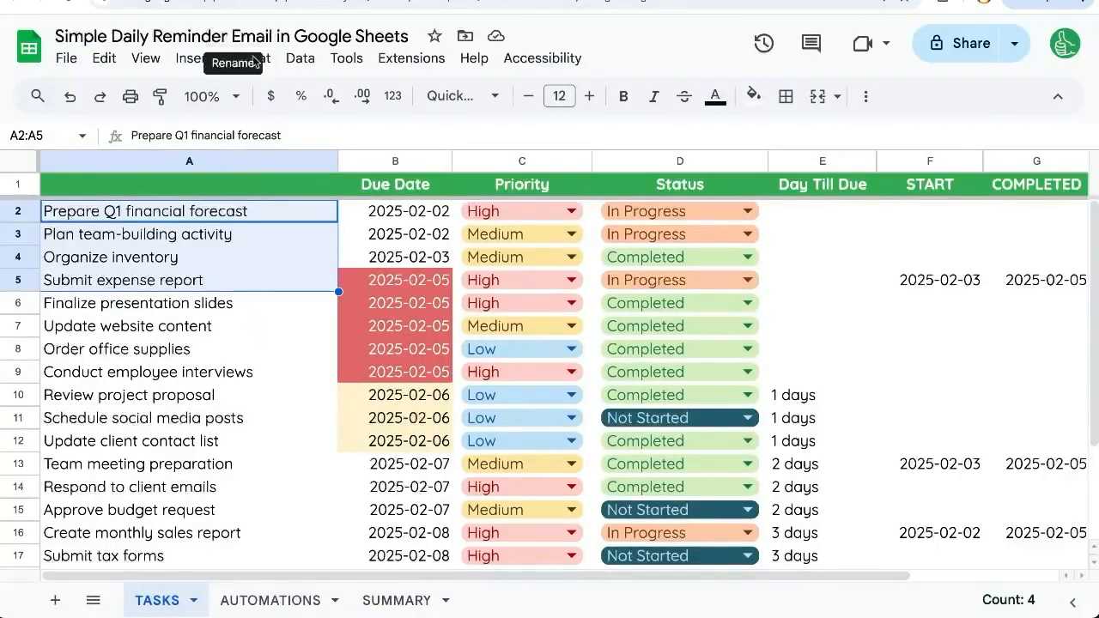
# - Select the spreadsheet title 'Simple Daily Reminder Email in Google Sheets' for editing
pyautogui.click(230, 35)
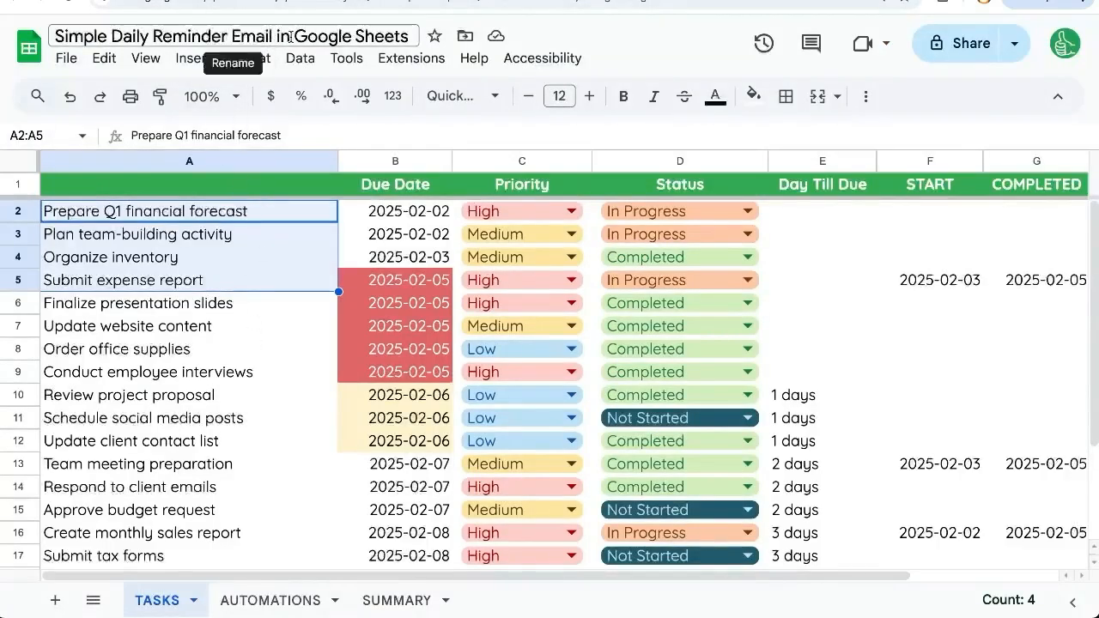